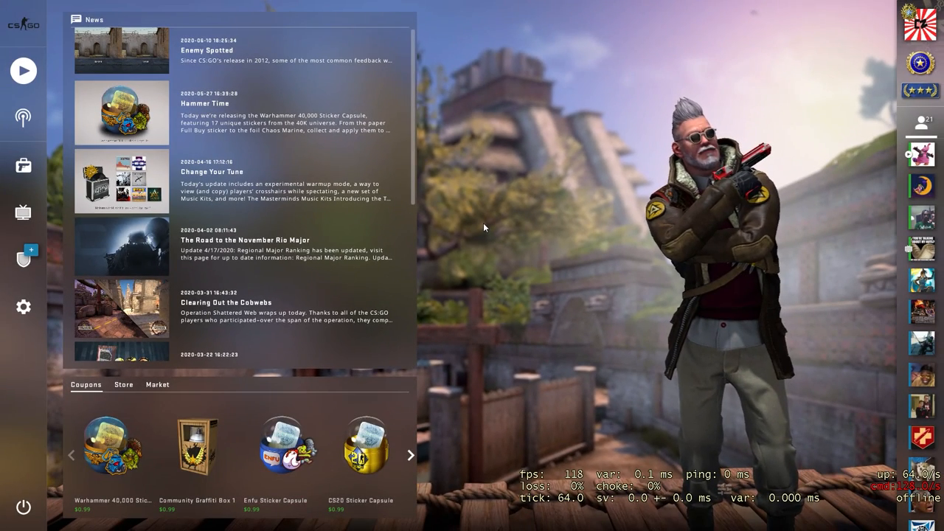
Review the game's Audio settings: voice as press-to-use-mic, VOIP volume 100%
{"action": "left_click", "coordinate": [24, 306]}
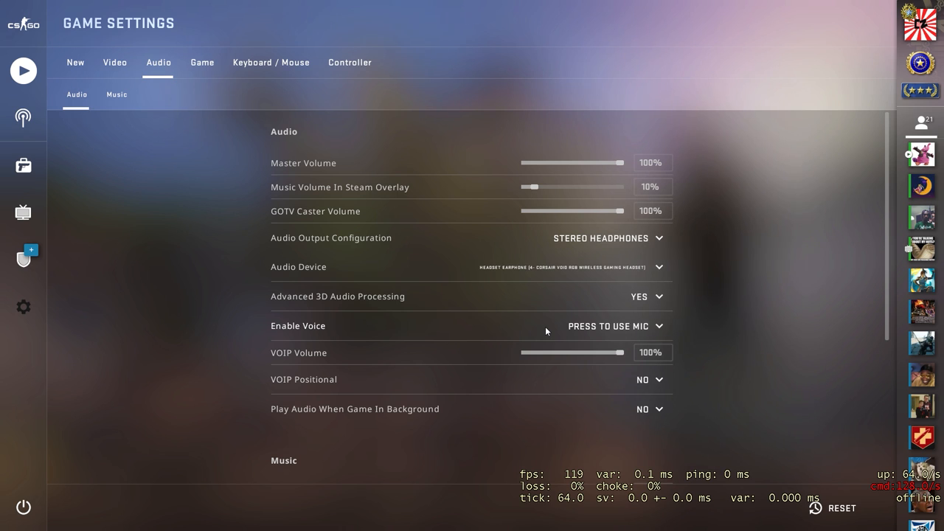
{"action": "left_click", "coordinate": [613, 327]}
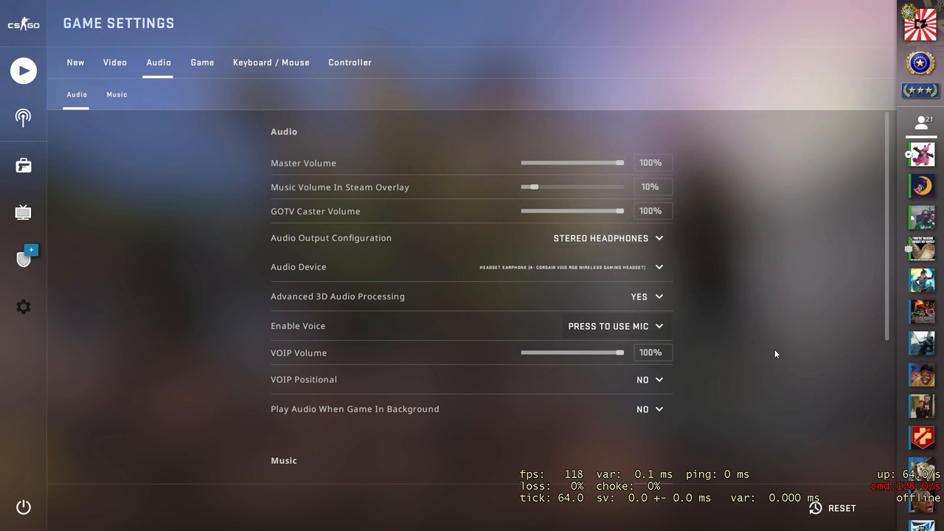
{"action": "left_click", "coordinate": [616, 326]}
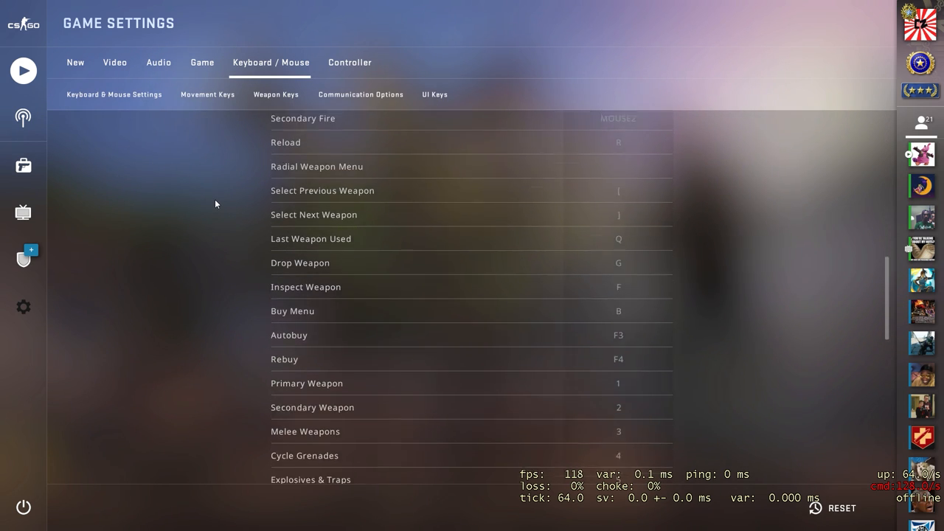
Scroll the key bindings to Communication Options showing Use Mic on MOUSE3
{"action": "scroll", "scroll_direction": "down", "scroll_amount": 3}
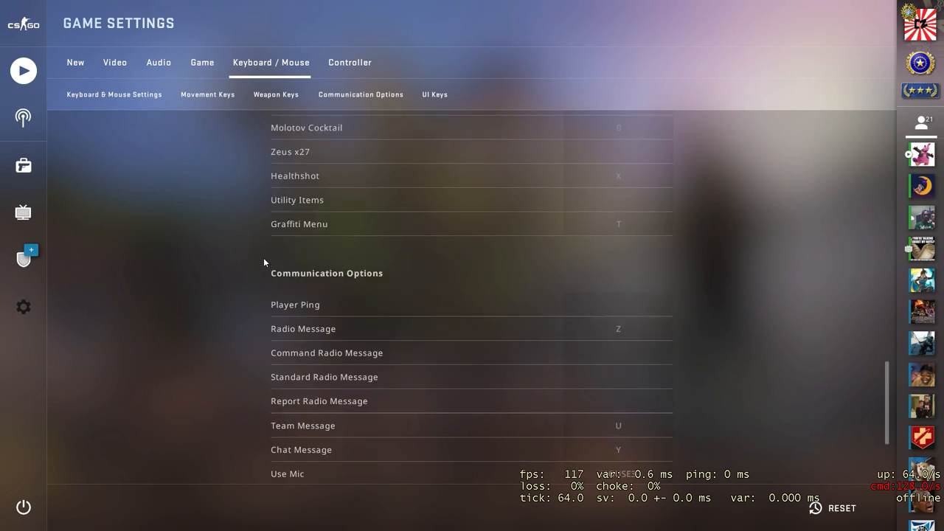
{"action": "scroll", "scroll_direction": "down", "scroll_amount": 3}
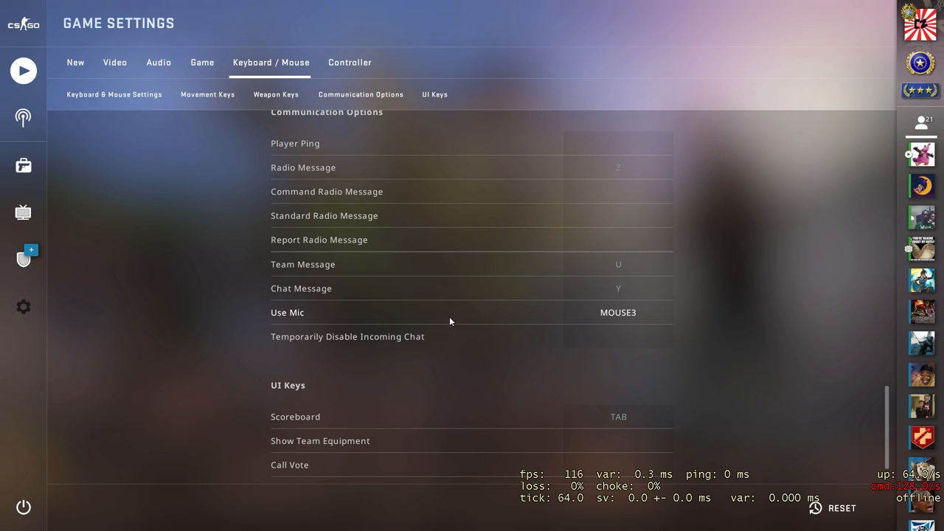
{"action": "mouse_move", "coordinate": [611, 316]}
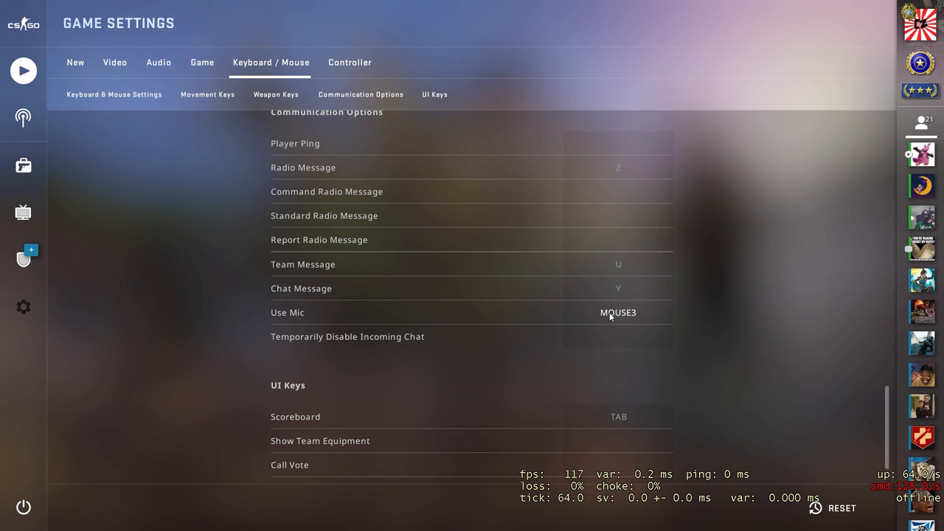
{"action": "mouse_move", "coordinate": [701, 319]}
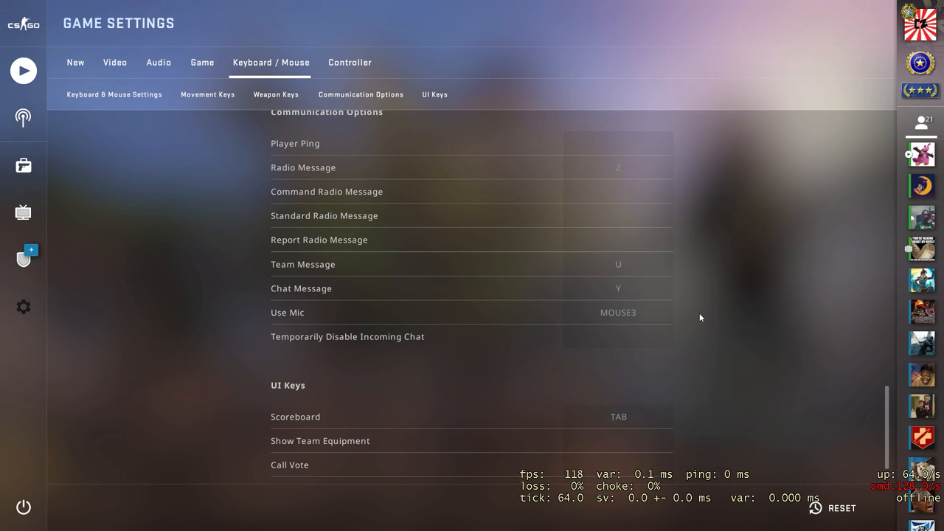
{"action": "mouse_move", "coordinate": [652, 317]}
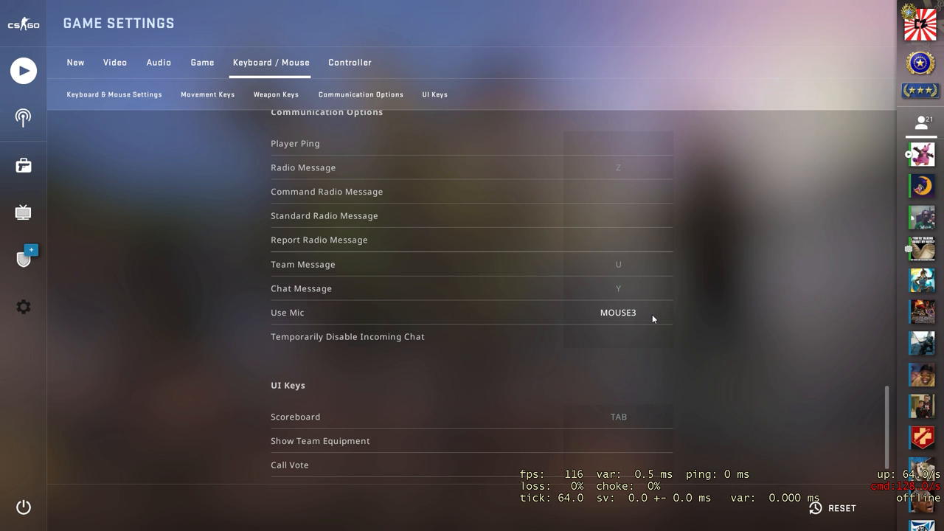
{"action": "mouse_move", "coordinate": [262, 202]}
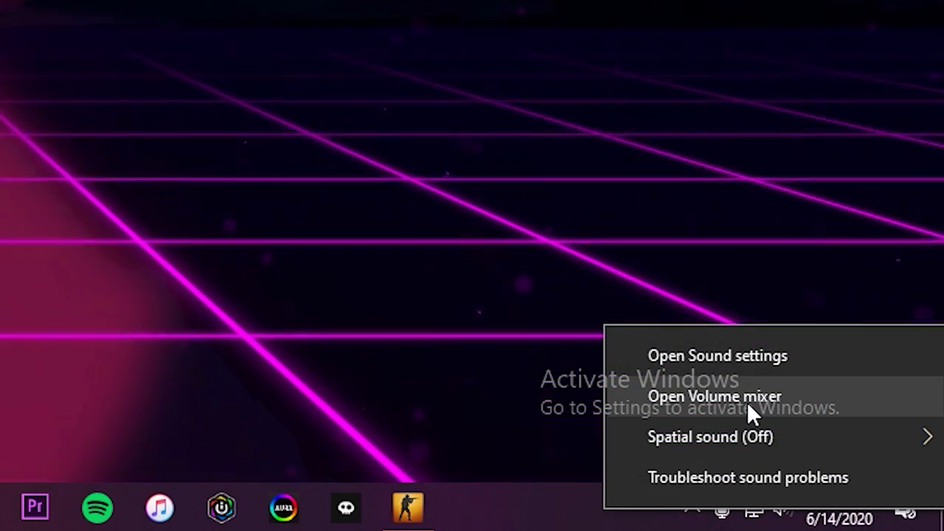
Bring up the Windows Sound page listing the AT2020USB+ microphone as input
{"action": "left_click", "coordinate": [717, 355]}
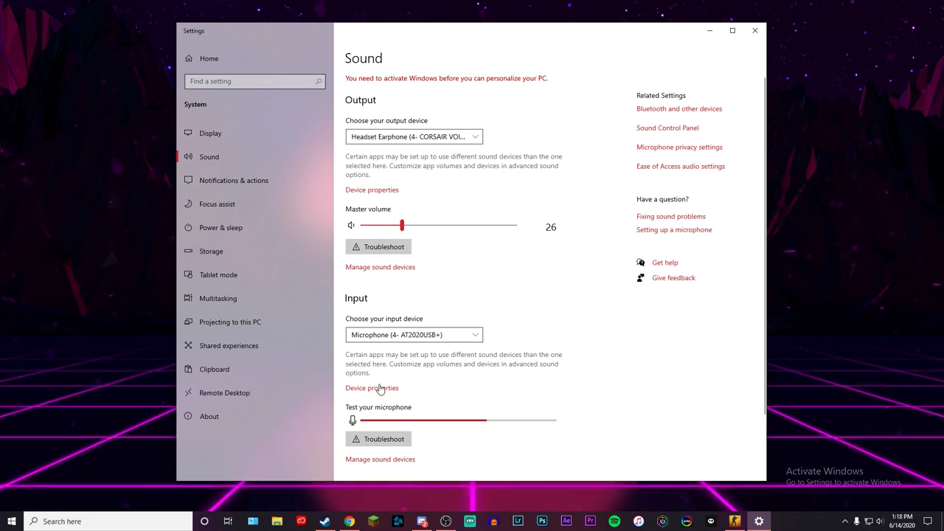
{"action": "mouse_move", "coordinate": [403, 209]}
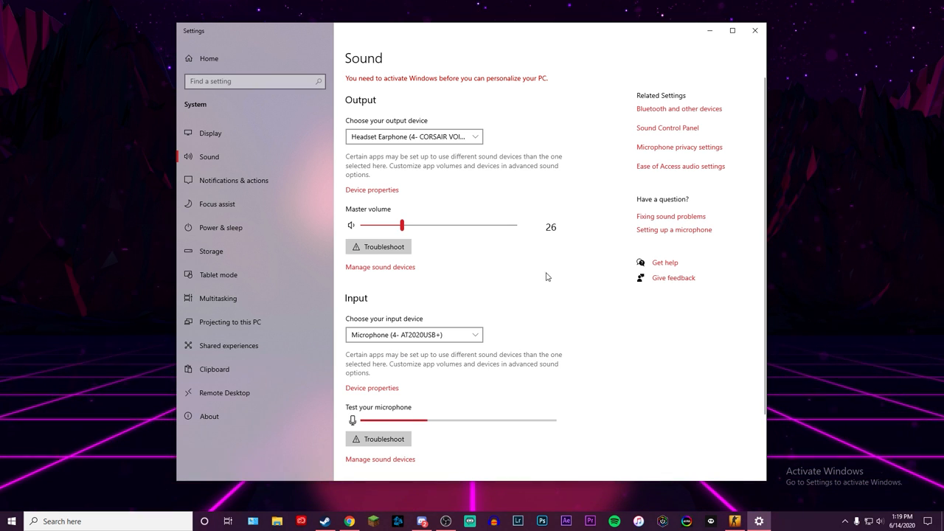
Show the Recording devices with the AT2020USB+ microphone as default and its level meter
{"action": "left_click", "coordinate": [667, 127]}
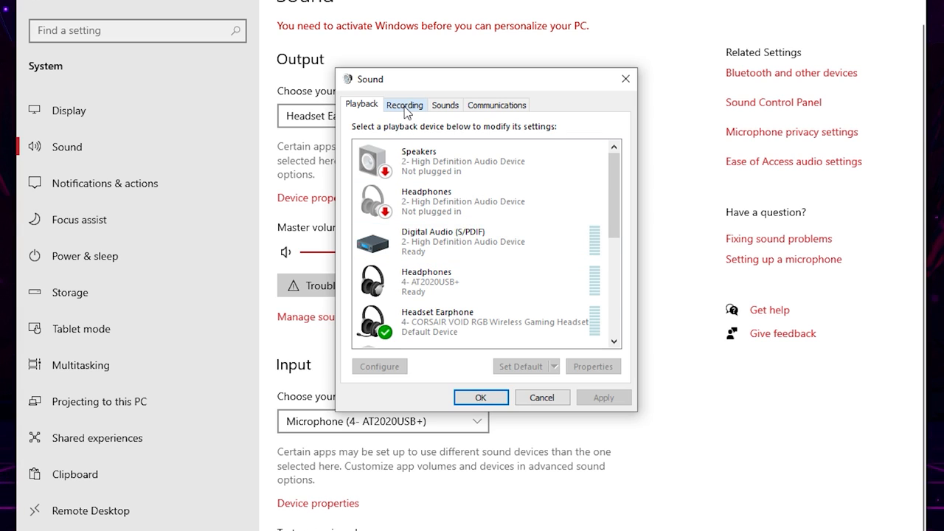
{"action": "left_click", "coordinate": [404, 103]}
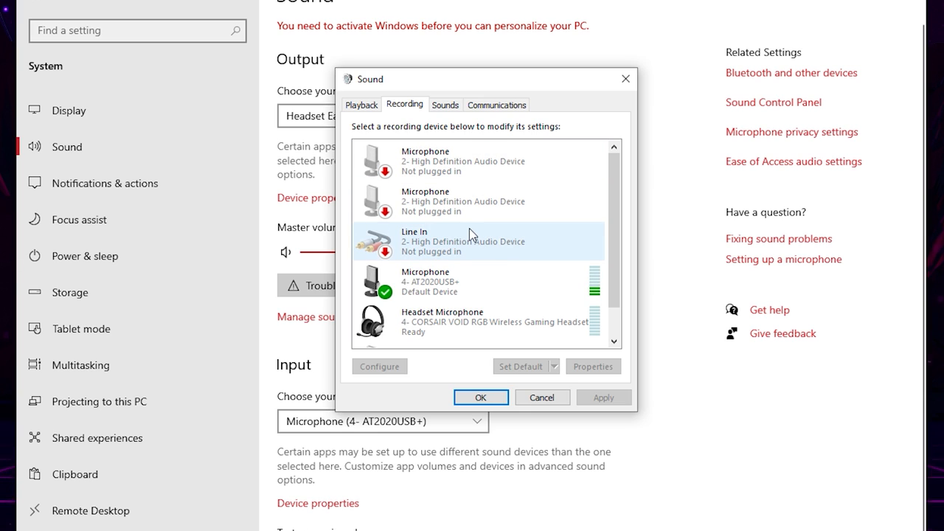
{"action": "scroll", "scroll_direction": "down", "scroll_amount": 3}
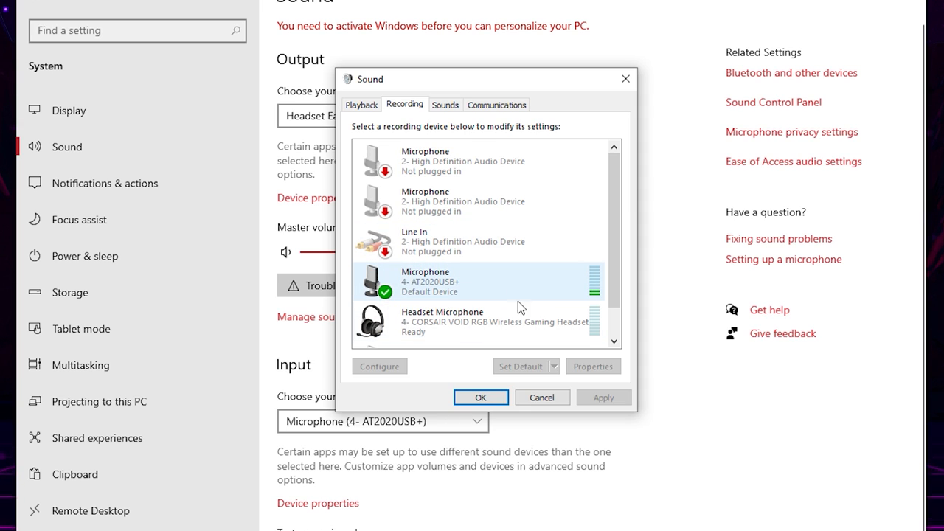
{"action": "mouse_move", "coordinate": [591, 295]}
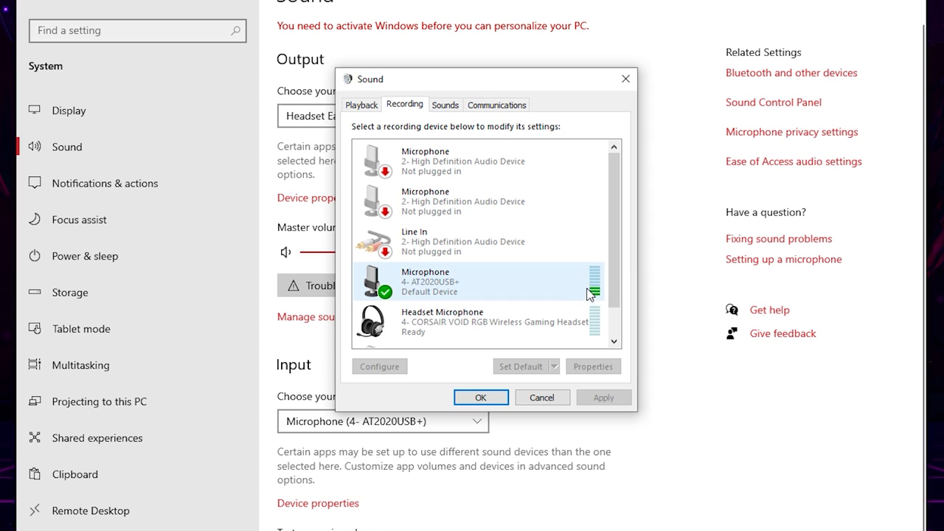
{"action": "mouse_move", "coordinate": [522, 286]}
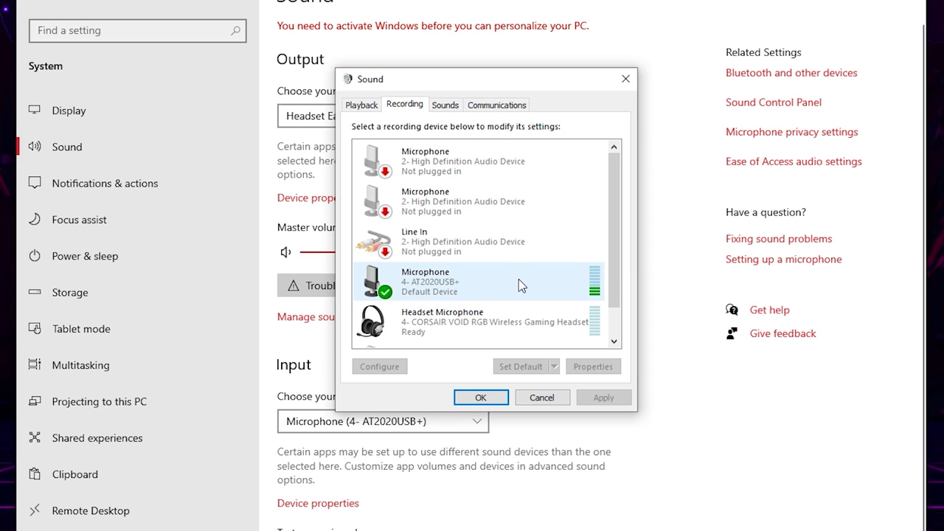
{"action": "mouse_move", "coordinate": [496, 288]}
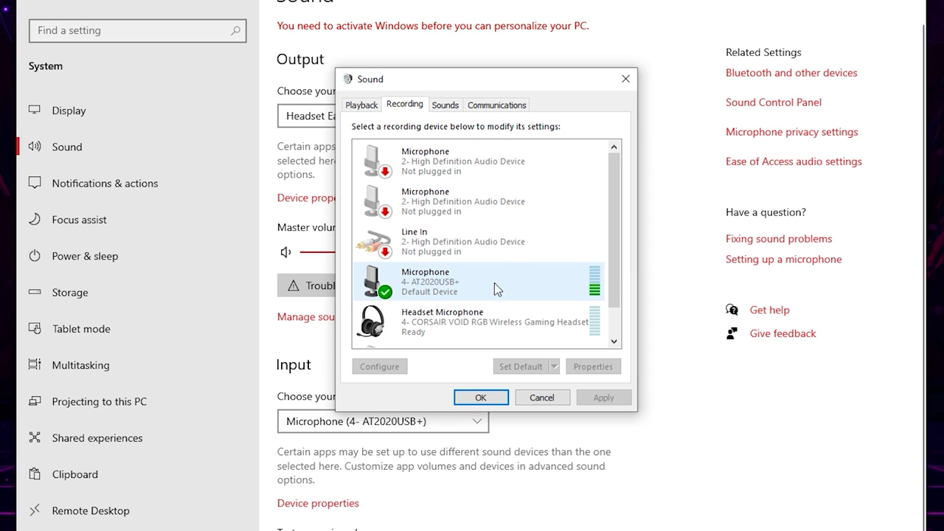
{"action": "mouse_move", "coordinate": [593, 288]}
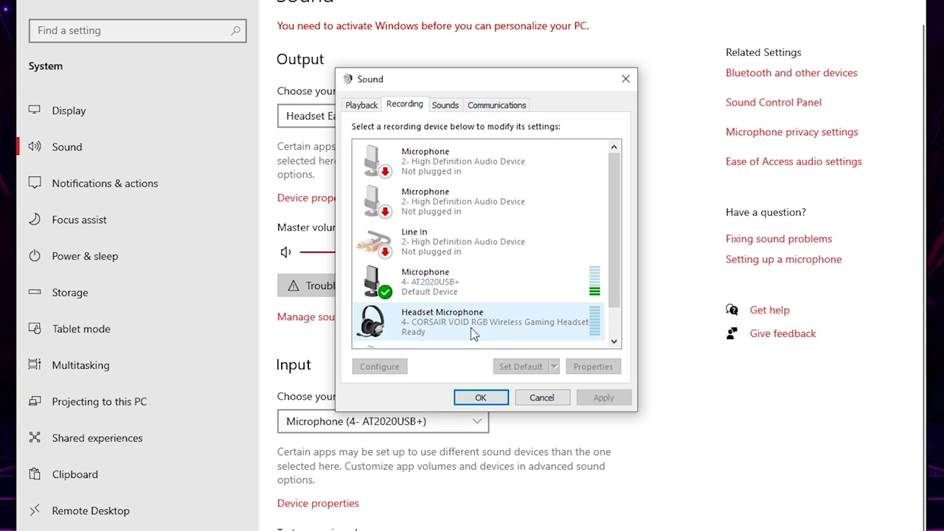
{"action": "left_click", "coordinate": [457, 282]}
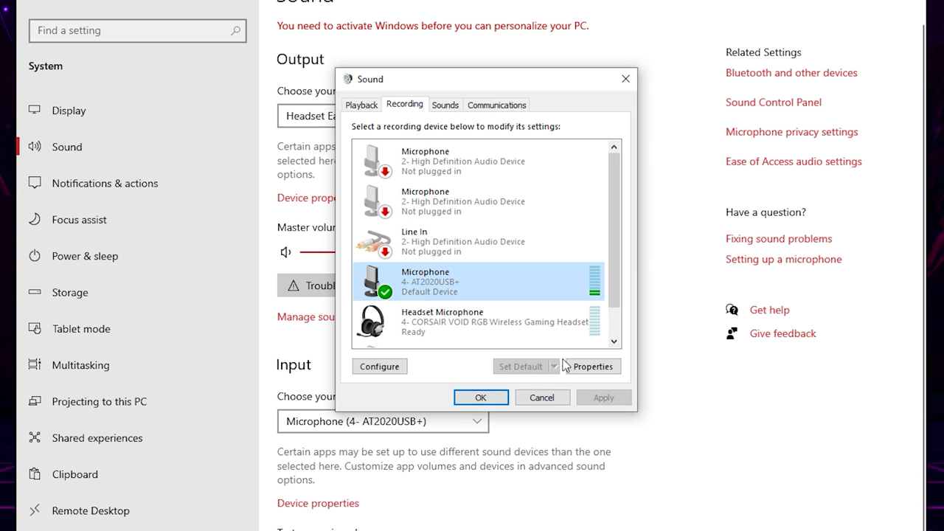
{"action": "mouse_move", "coordinate": [465, 363]}
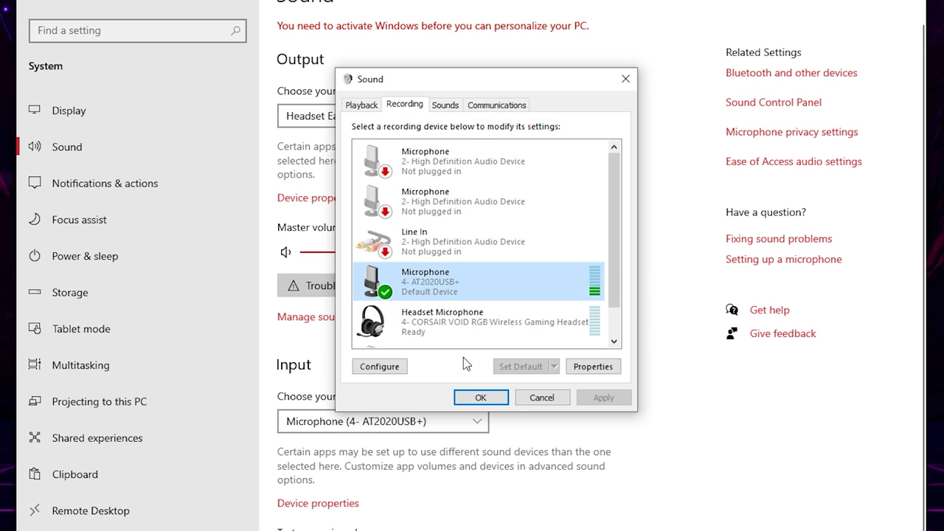
{"action": "mouse_move", "coordinate": [481, 281]}
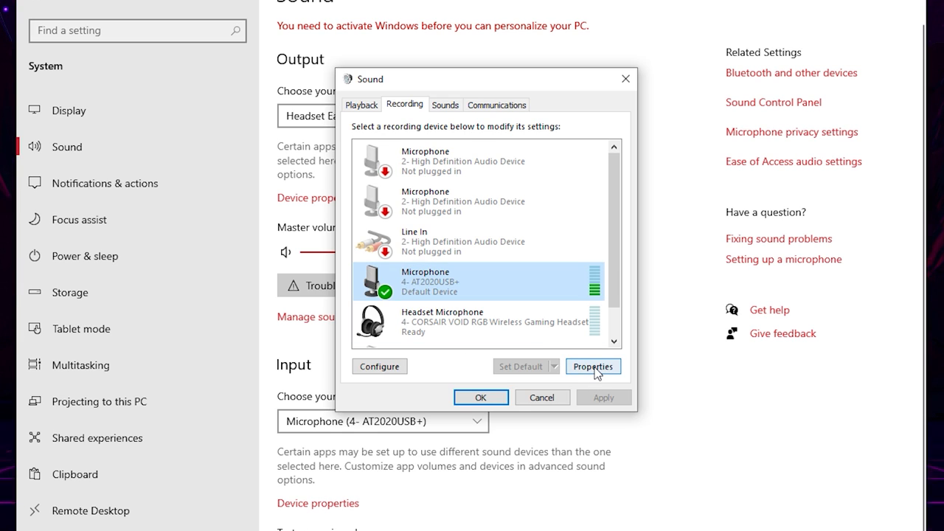
Check the AT2020USB+ microphone level at 86, unmuted, then return to General details
{"action": "left_click", "coordinate": [593, 366]}
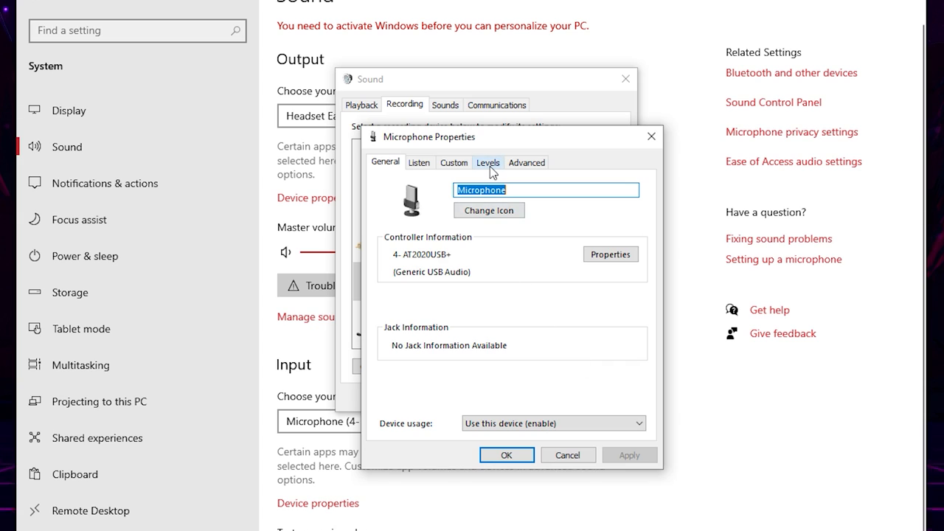
{"action": "left_click", "coordinate": [487, 163]}
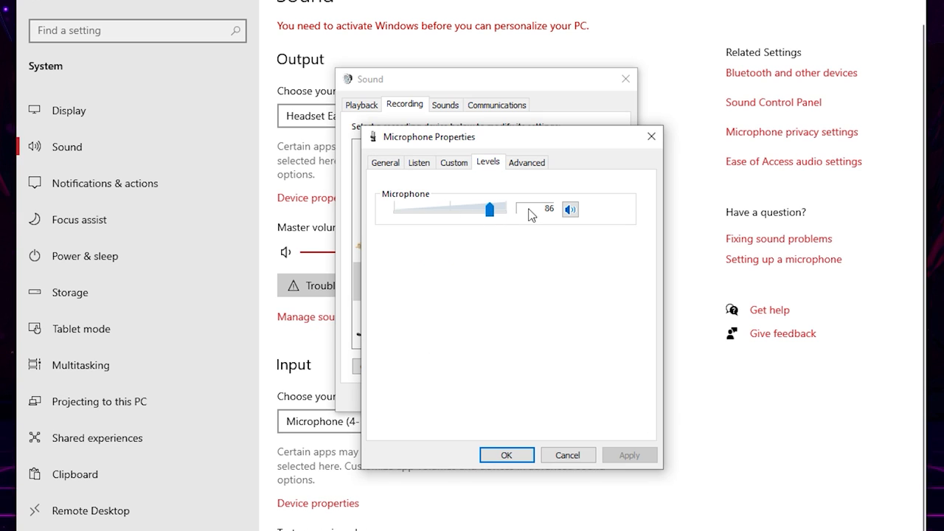
{"action": "mouse_move", "coordinate": [570, 209]}
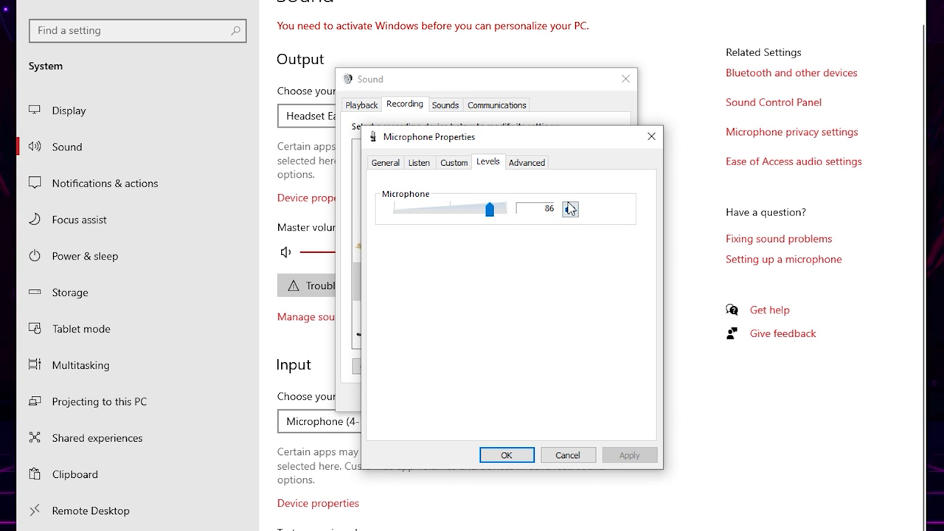
{"action": "left_click", "coordinate": [570, 210]}
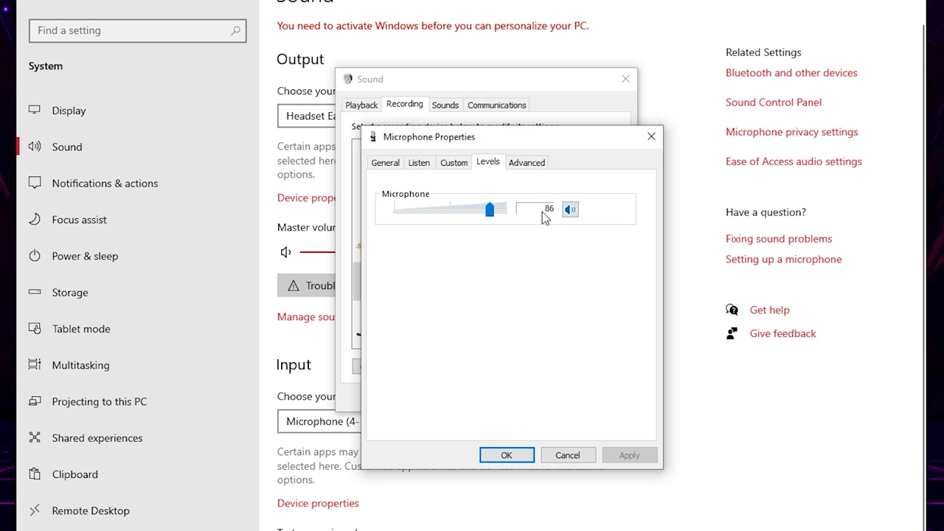
{"action": "mouse_move", "coordinate": [505, 238]}
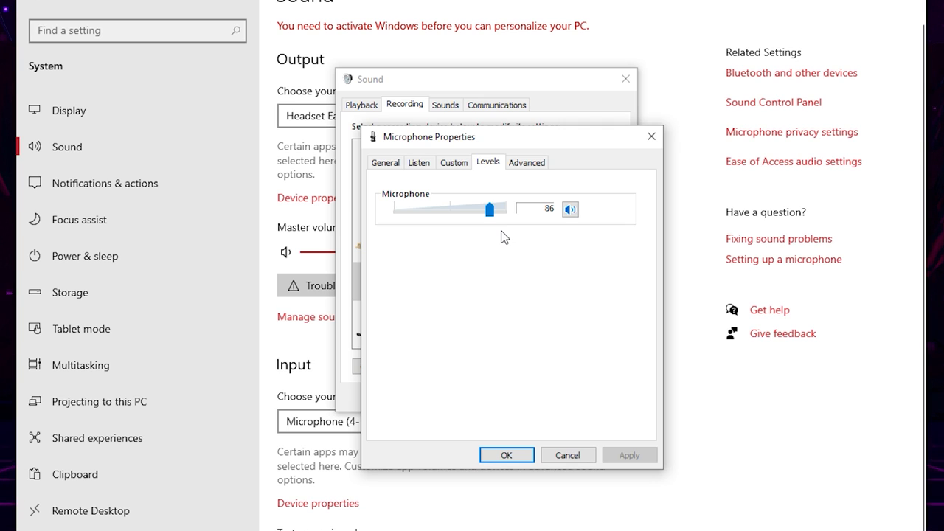
{"action": "mouse_move", "coordinate": [563, 221]}
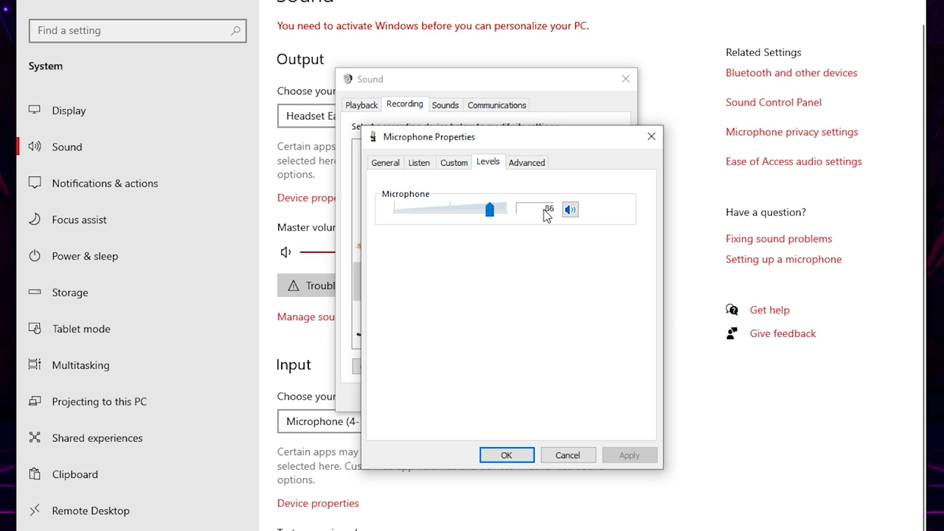
{"action": "mouse_move", "coordinate": [555, 148]}
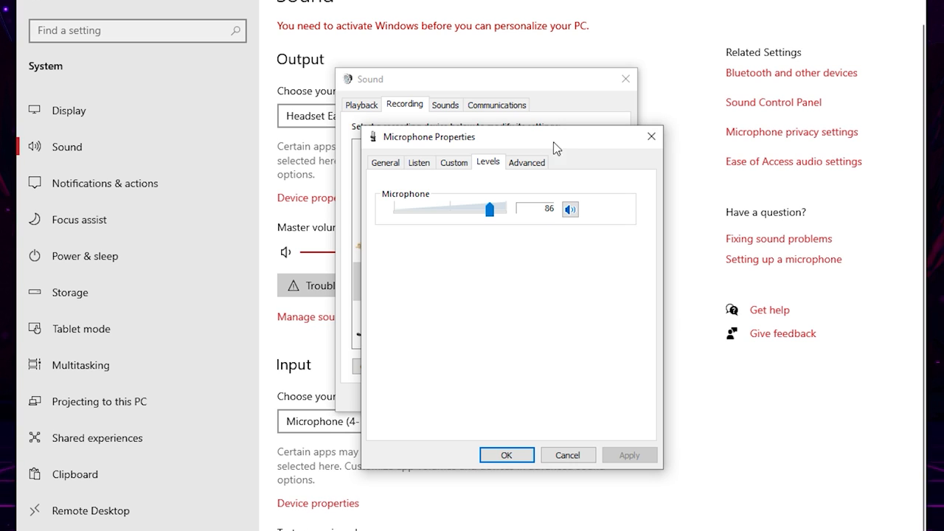
{"action": "left_click", "coordinate": [384, 161]}
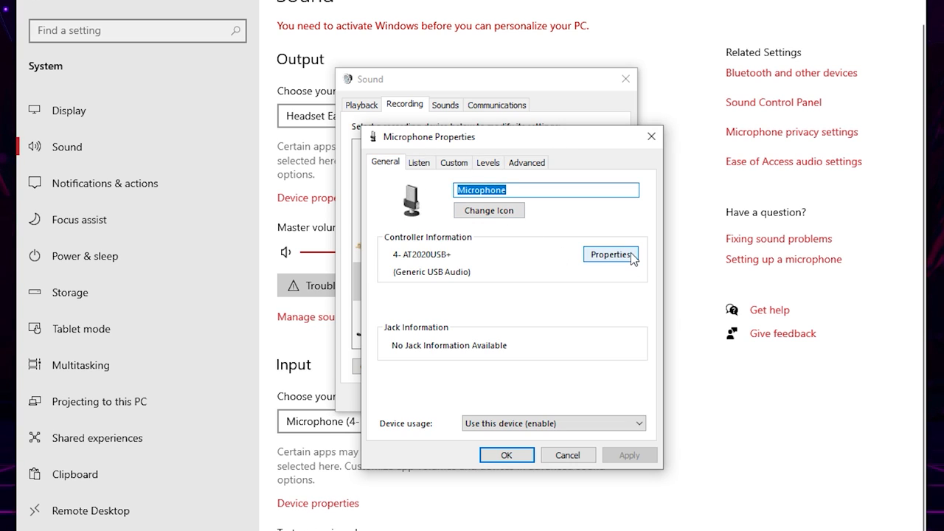
View the AT2020USB+ driver: Microsoft, dated 3/18/2019, version 10.0.18362.1
{"action": "left_click", "coordinate": [611, 254]}
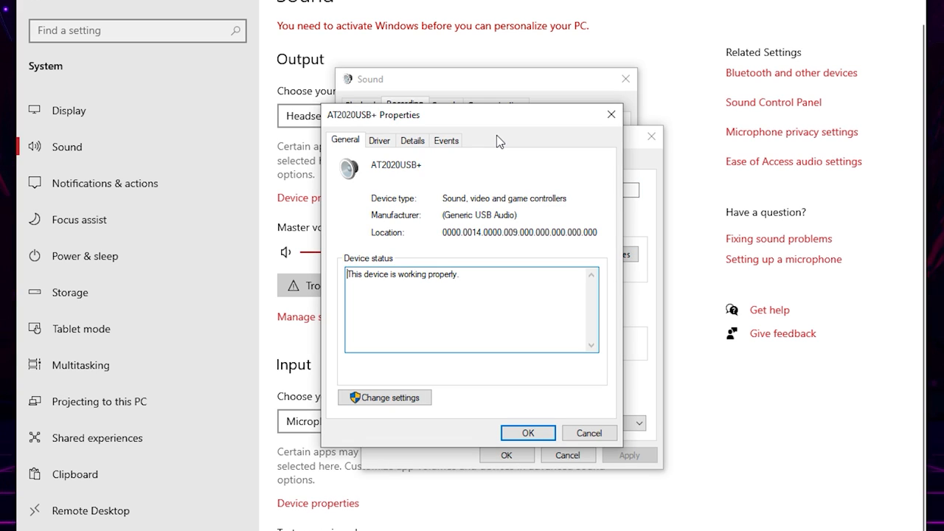
{"action": "mouse_move", "coordinate": [501, 155]}
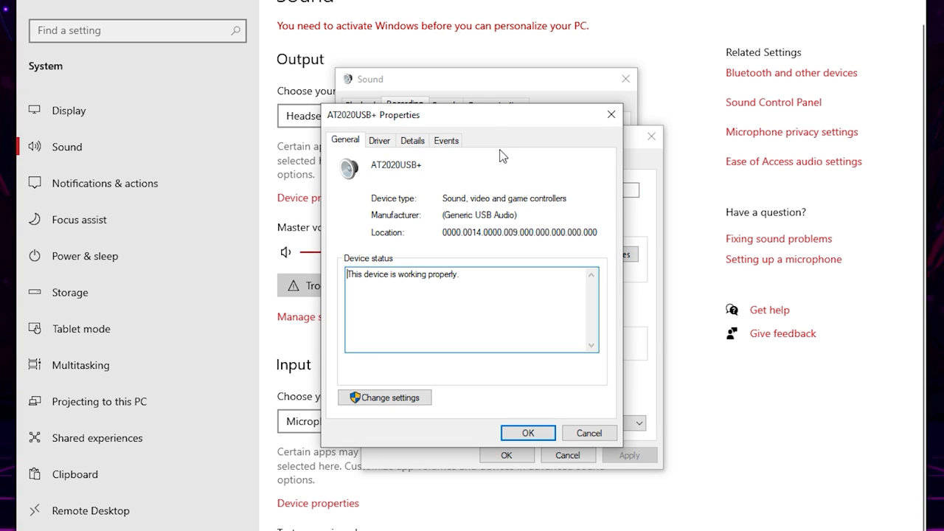
{"action": "mouse_move", "coordinate": [401, 163]}
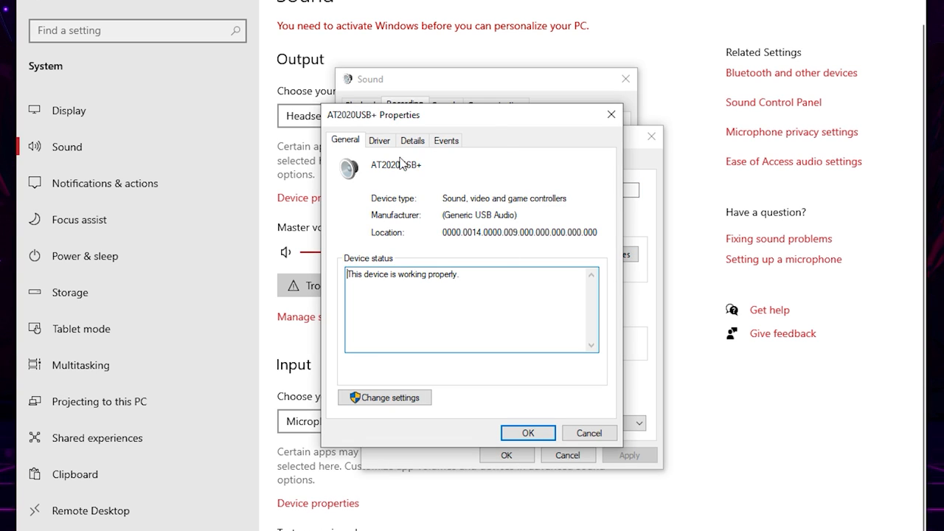
{"action": "left_click", "coordinate": [379, 140]}
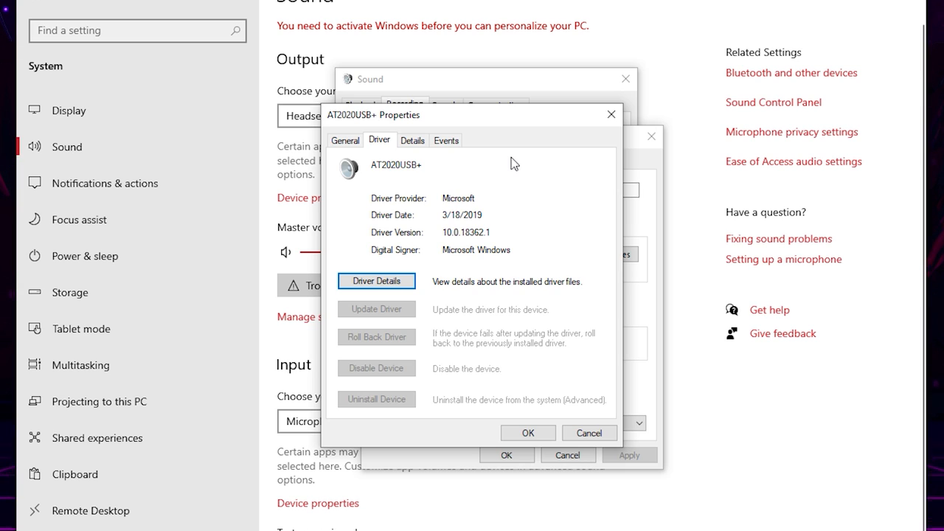
{"action": "mouse_move", "coordinate": [558, 183]}
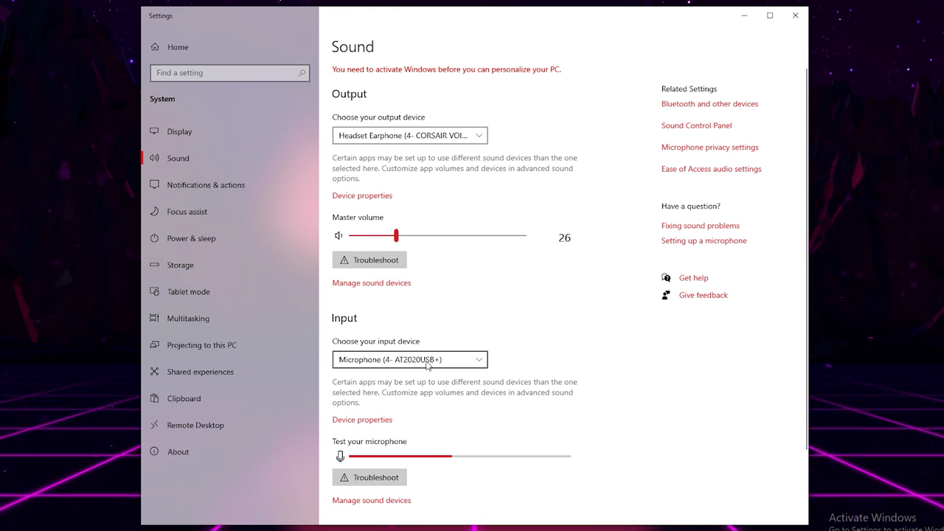
{"action": "mouse_move", "coordinate": [624, 230]}
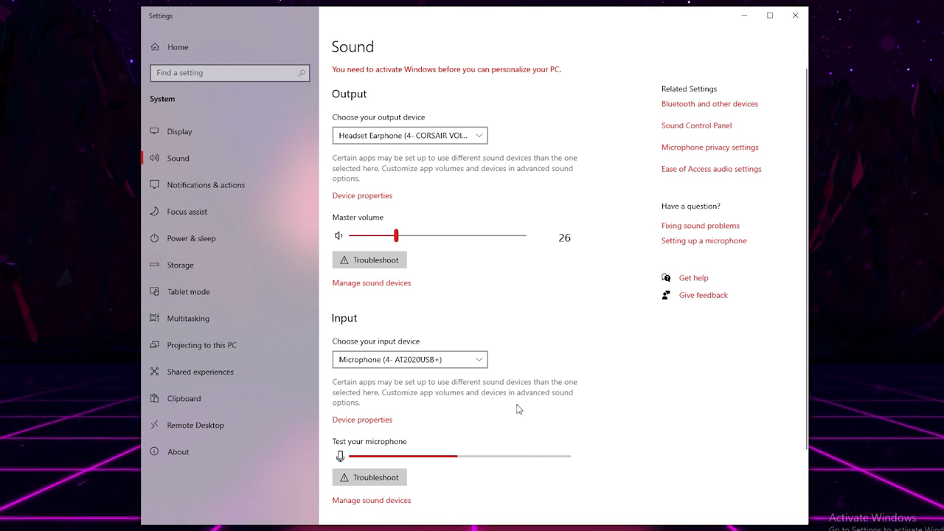
{"action": "mouse_move", "coordinate": [542, 360]}
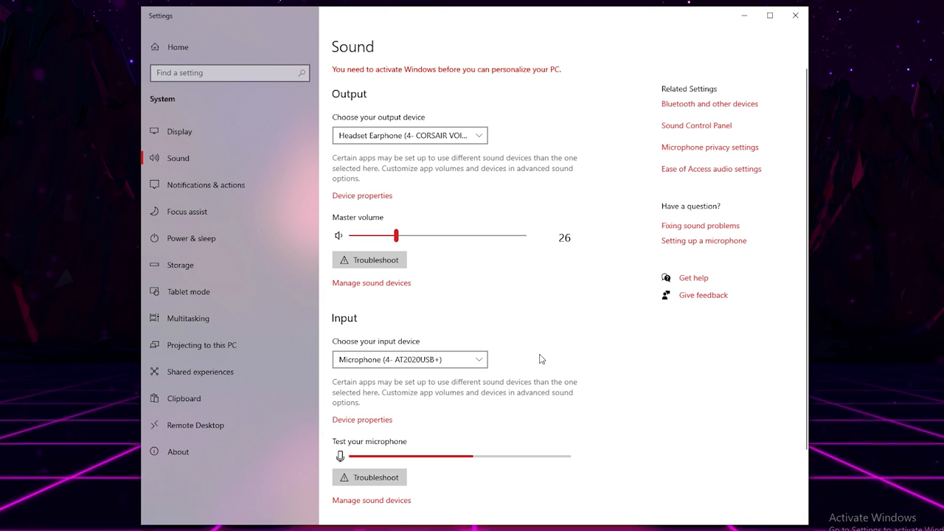